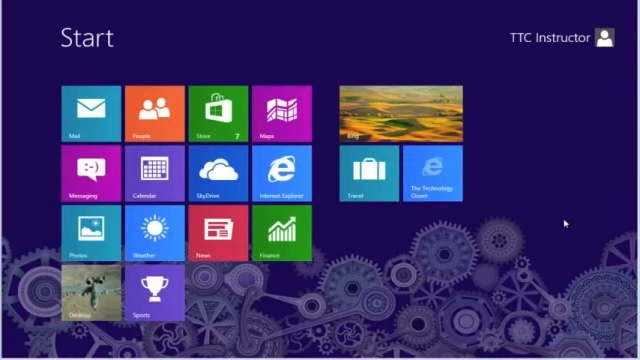
pyautogui.moveTo(584, 272)
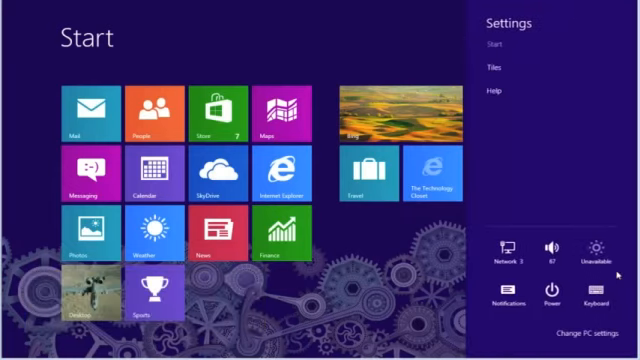
pyautogui.moveTo(510, 94)
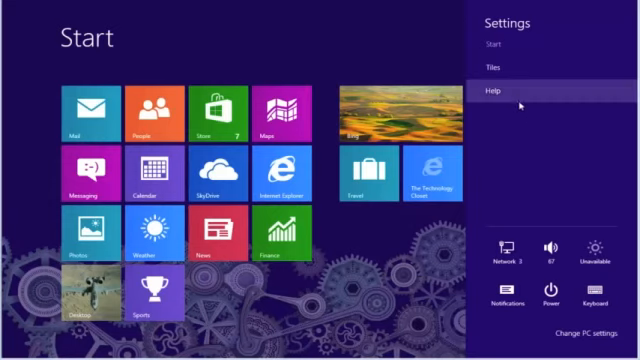
pyautogui.moveTo(500, 68)
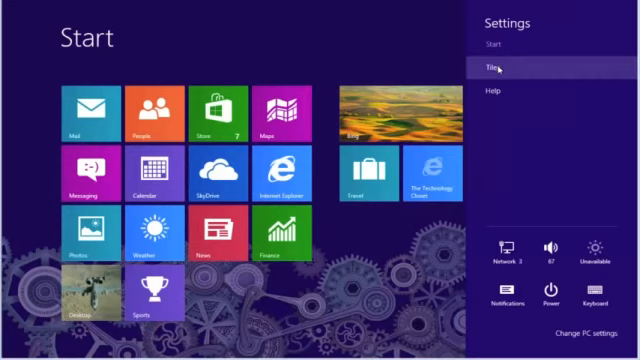
# In Tiles settings, switch 'Show administrative tools' to Yes.
pyautogui.click(490, 66)
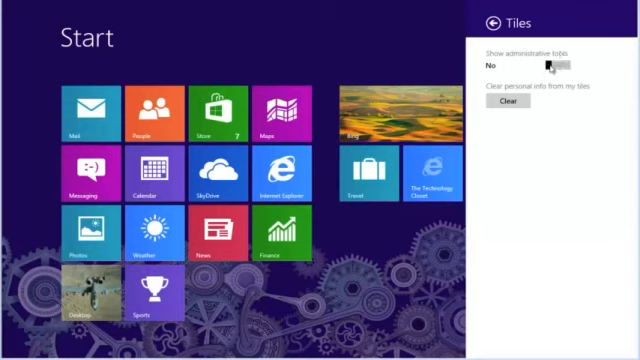
pyautogui.click(564, 62)
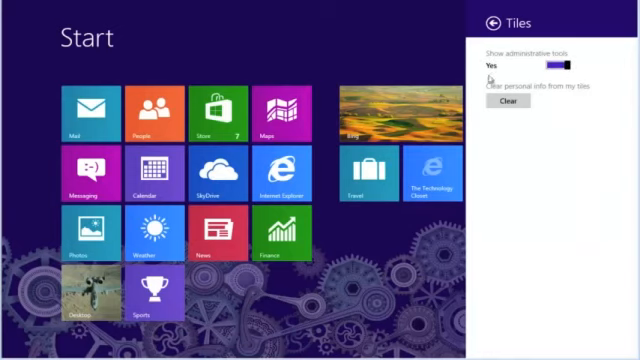
pyautogui.moveTo(496, 72)
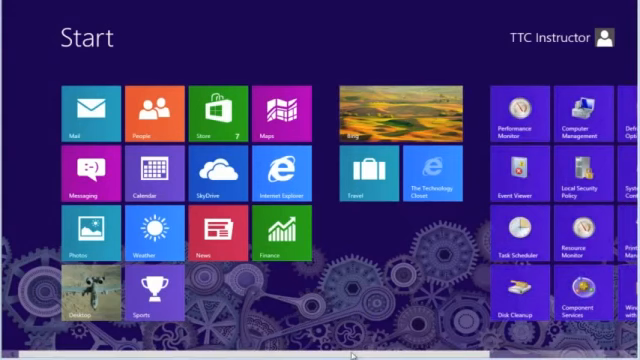
pyautogui.hscroll(3)
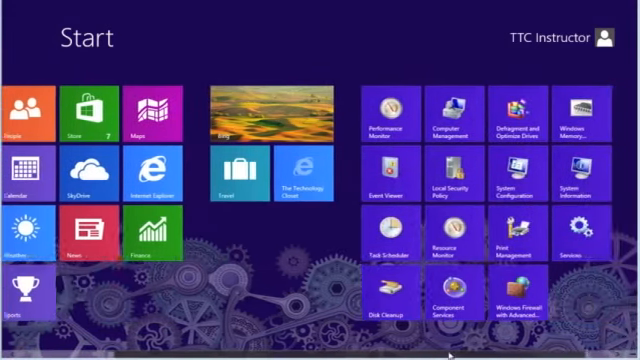
pyautogui.hscroll(3)
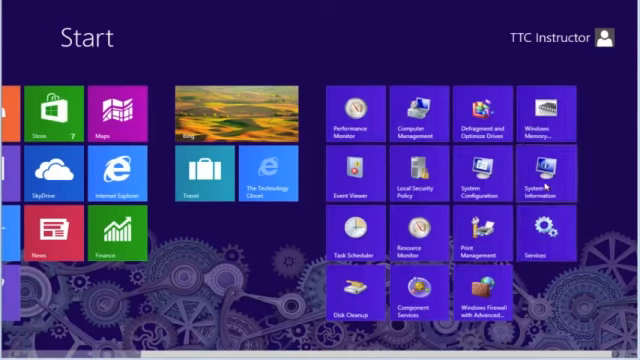
pyautogui.moveTo(544, 120)
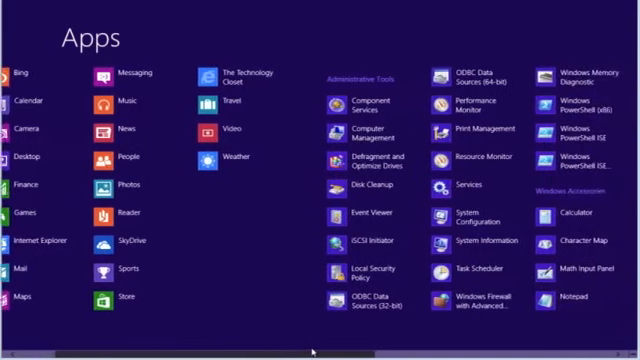
# Scroll the Apps view to the Administrative Tools and Windows PowerShell entries.
pyautogui.hscroll(3)
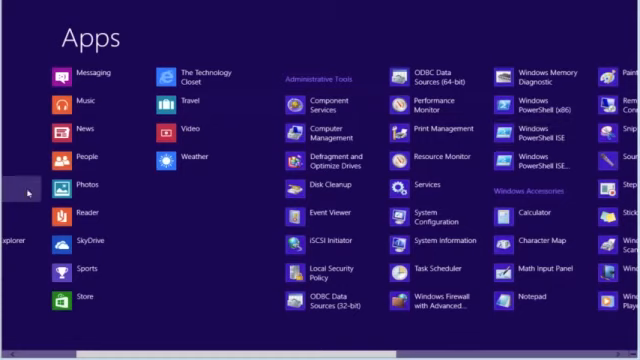
pyautogui.moveTo(178, 216)
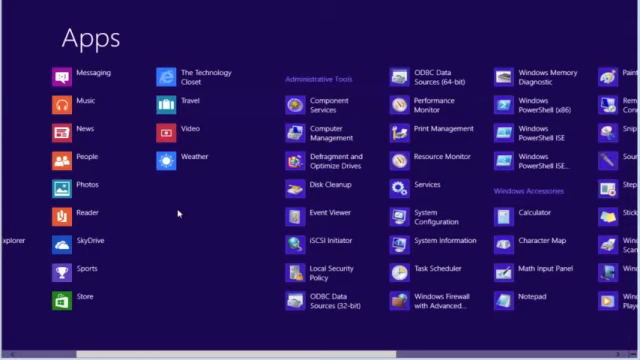
pyautogui.moveTo(176, 214)
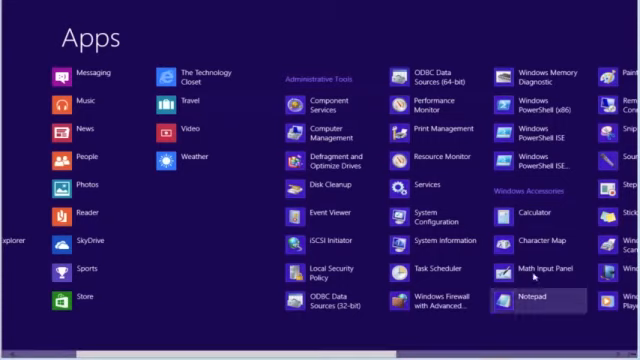
pyautogui.moveTo(536, 136)
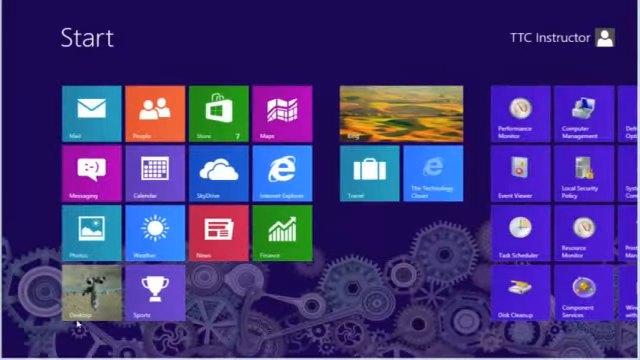
# Show the app bar with Unpin from Start for the Windows PowerShell tile.
pyautogui.hscroll(3)
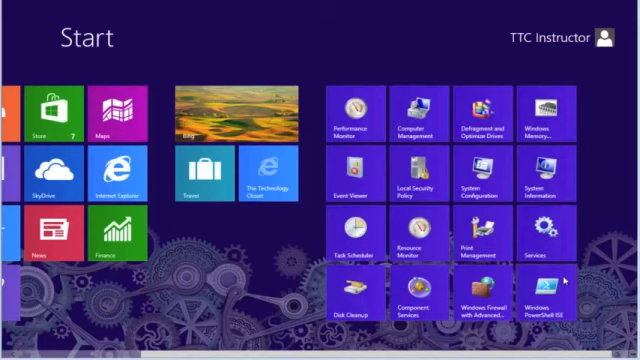
pyautogui.rightClick(544, 292)
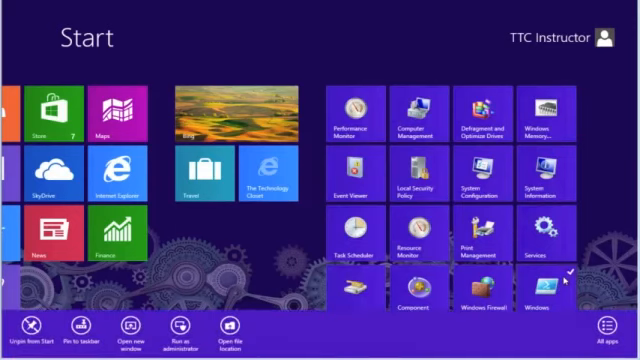